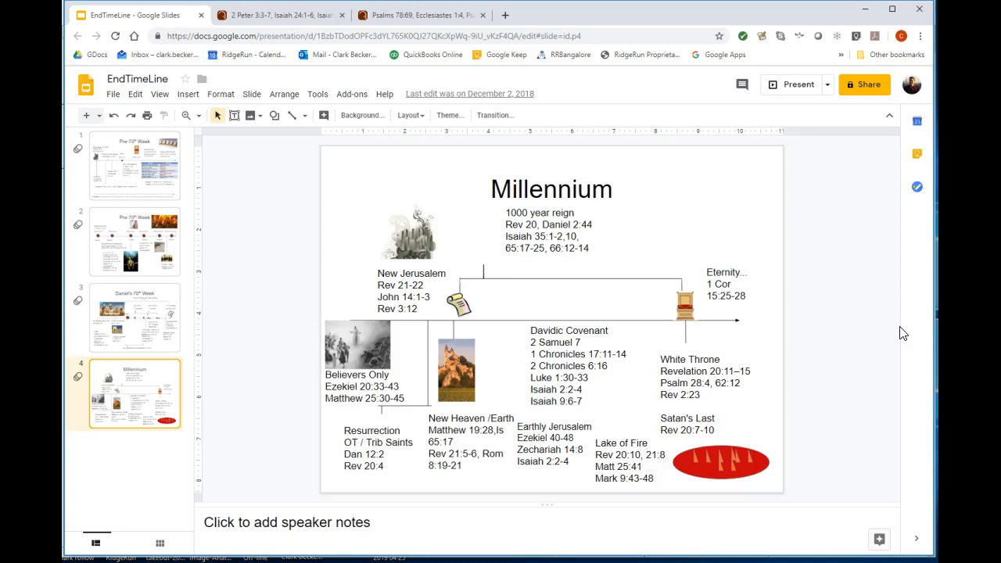
Step: Open Matthew 24 in the ESV, showing the Coming of the Son of Man verses 26–38
left_click(455, 372)
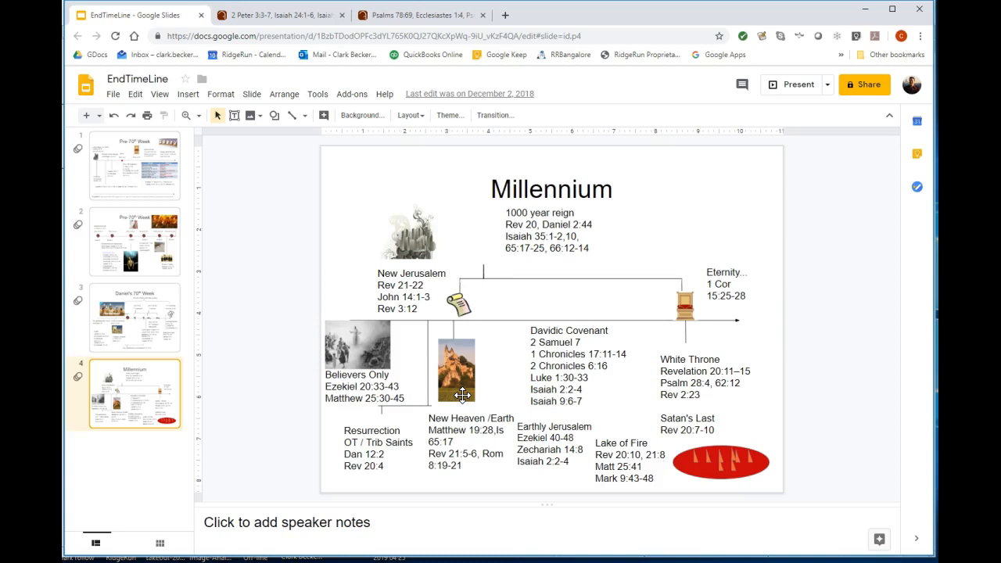
left_click(456, 368)
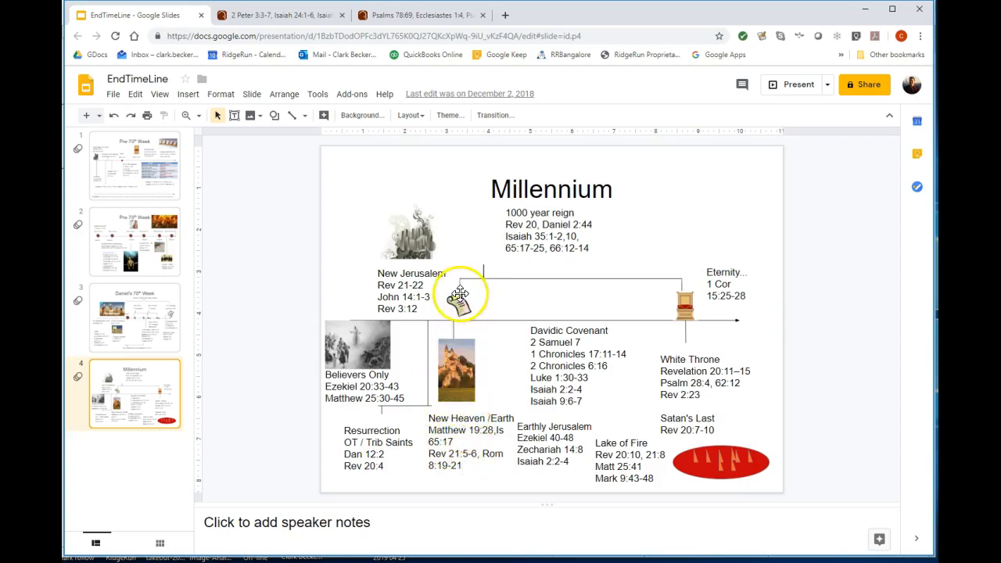
mouse_move(665, 303)
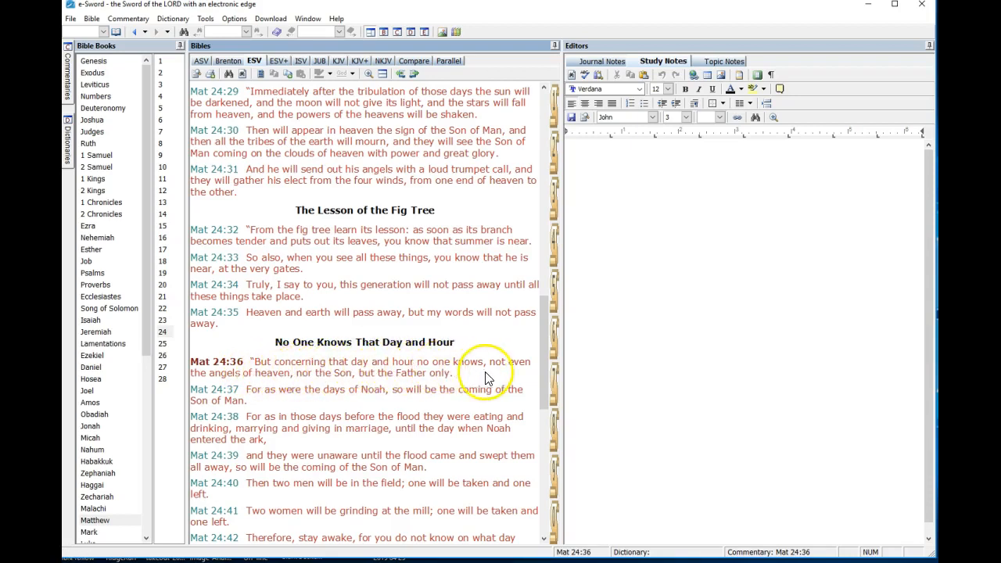
mouse_move(373, 389)
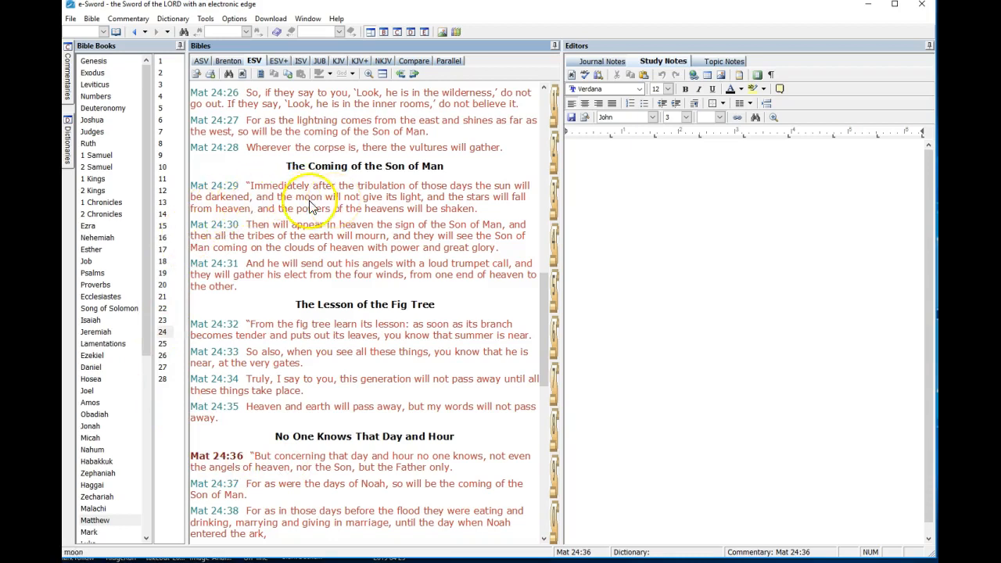
mouse_move(325, 247)
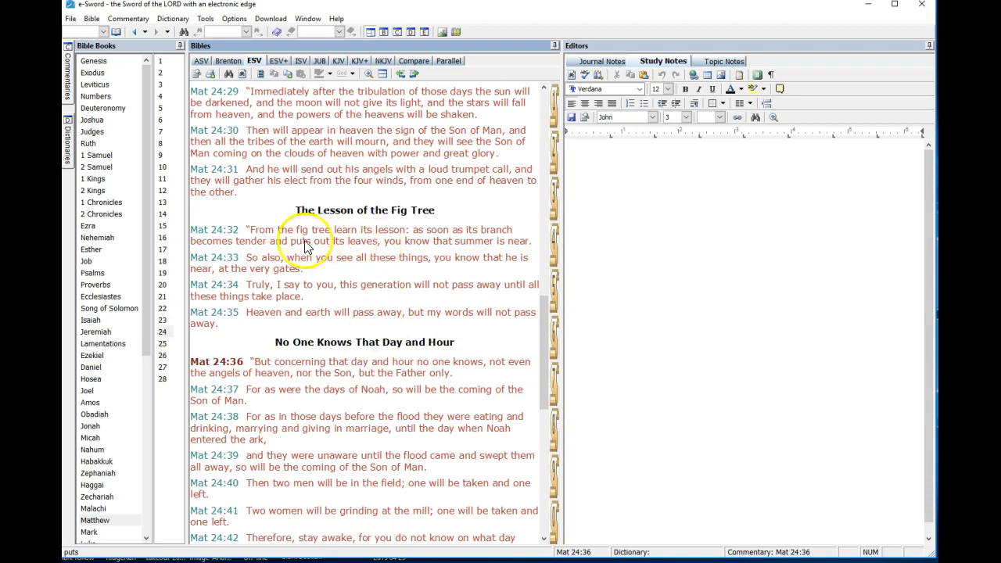
mouse_move(375, 245)
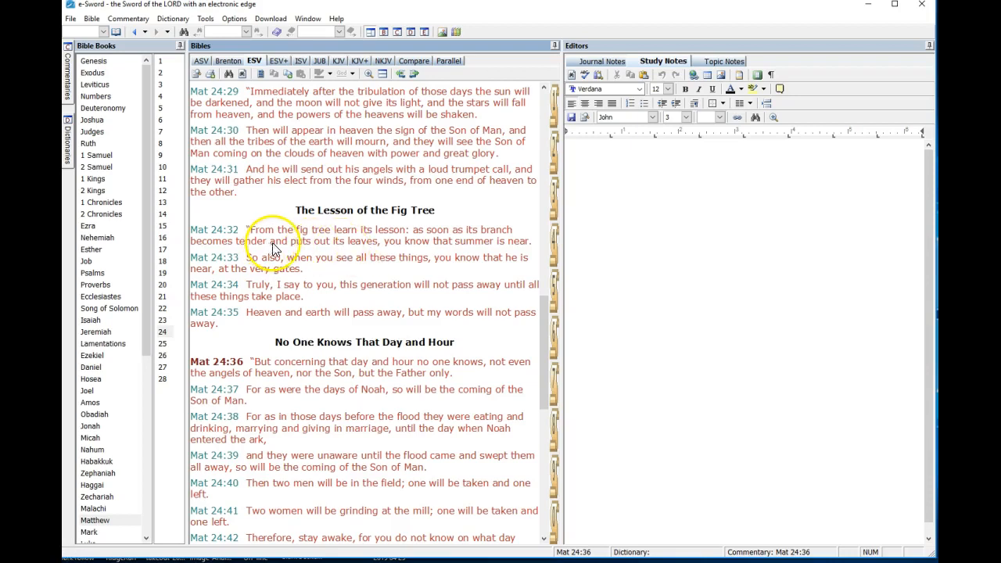
mouse_move(351, 242)
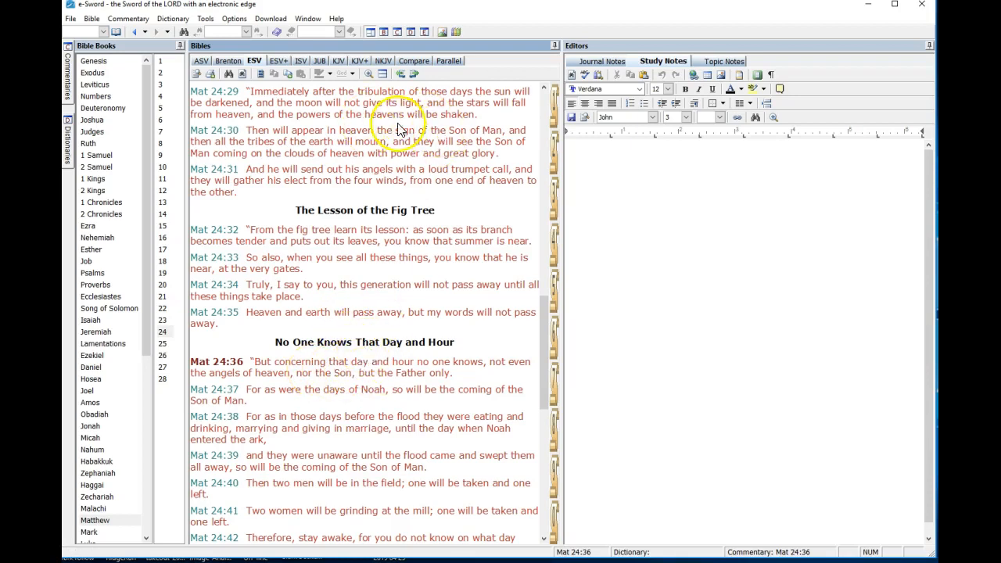
mouse_move(244, 324)
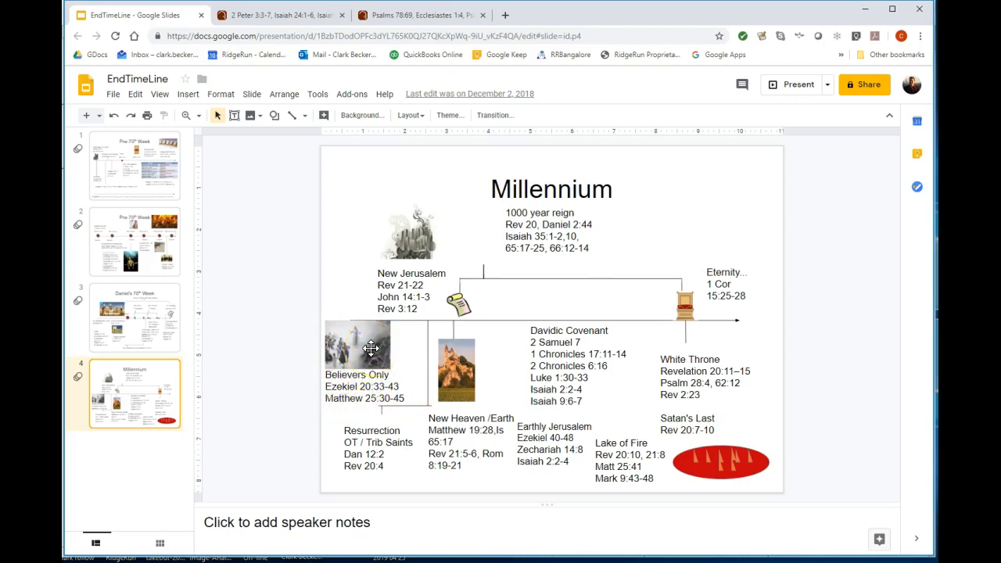
left_click(358, 352)
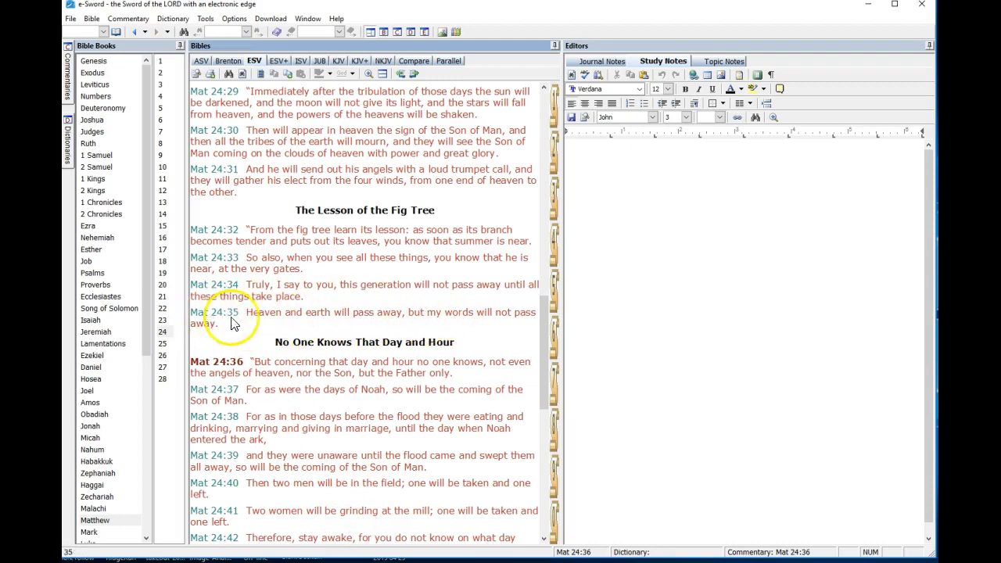
mouse_move(319, 324)
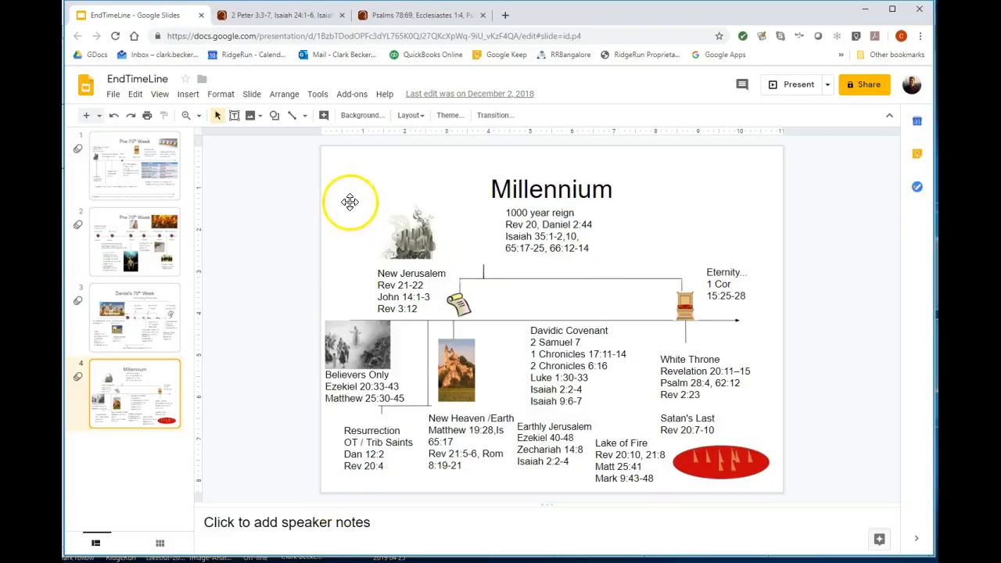
mouse_move(266, 199)
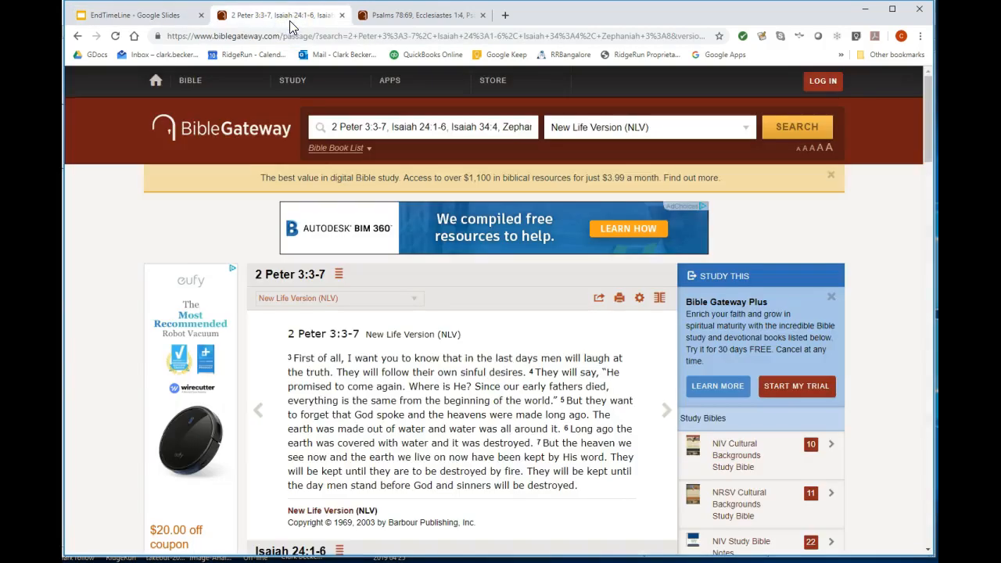
Step: Scroll the 2 Peter 3:3-7 results until Isaiah 24:1-6 appears below
scroll("down", 3)
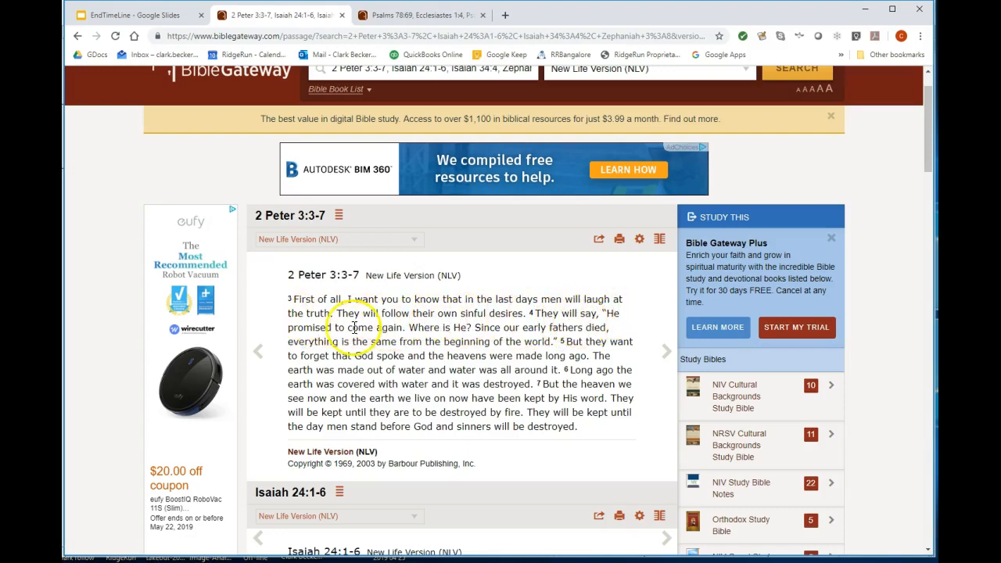
mouse_move(521, 339)
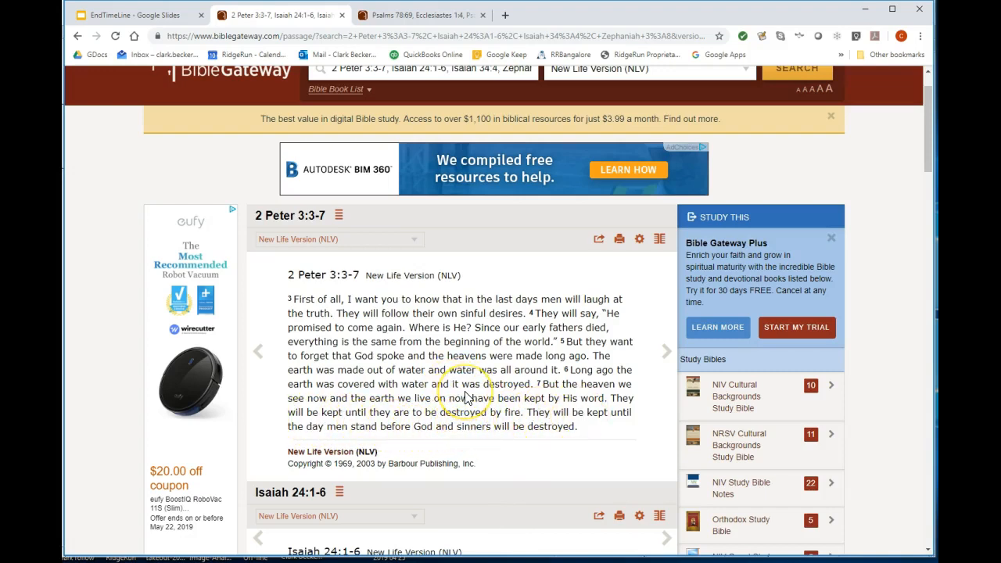
Step: Scroll through Isaiah 24:1-6 'The Earth Will Be Punished' down to Isaiah 34:4
scroll("down", 3)
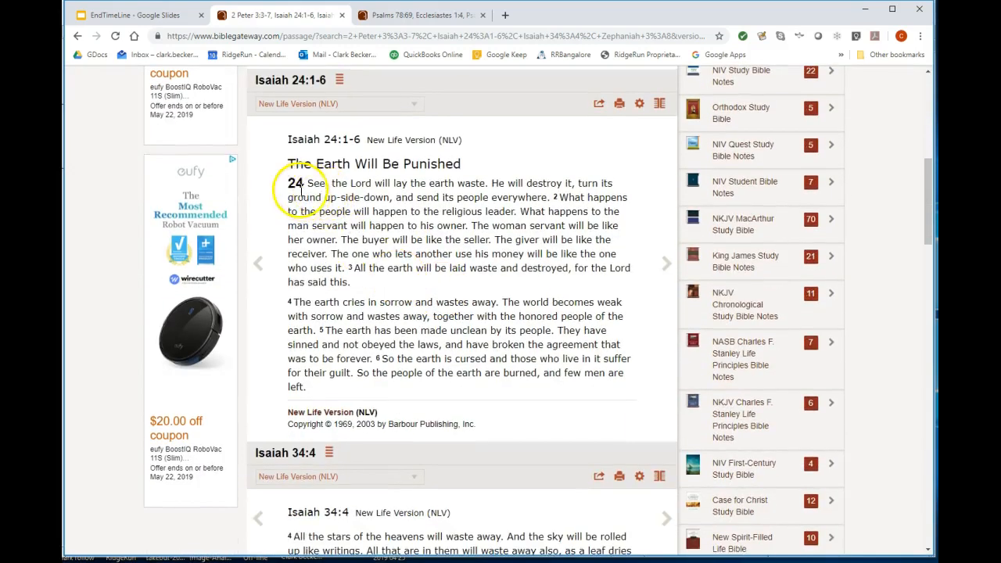
mouse_move(418, 196)
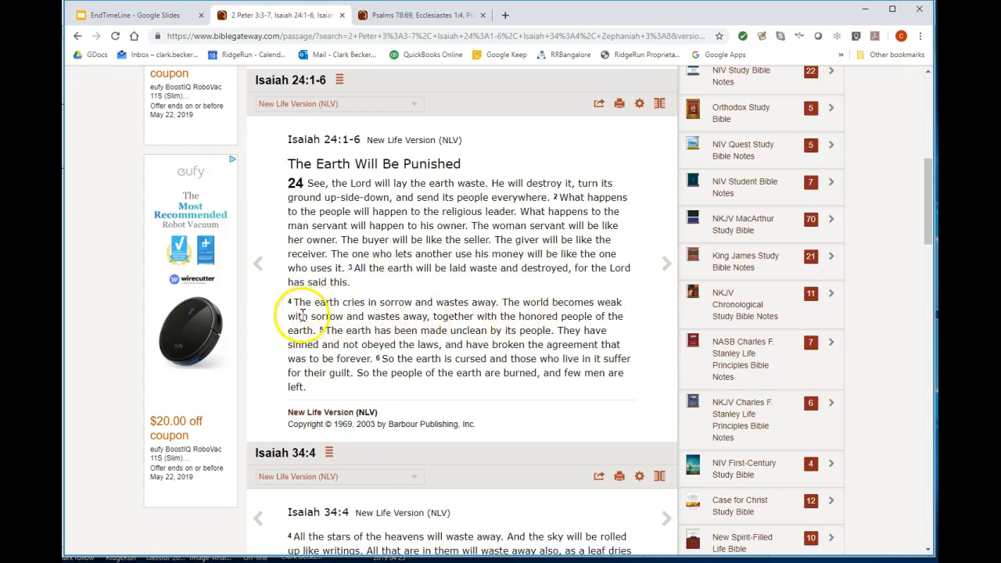
mouse_move(375, 321)
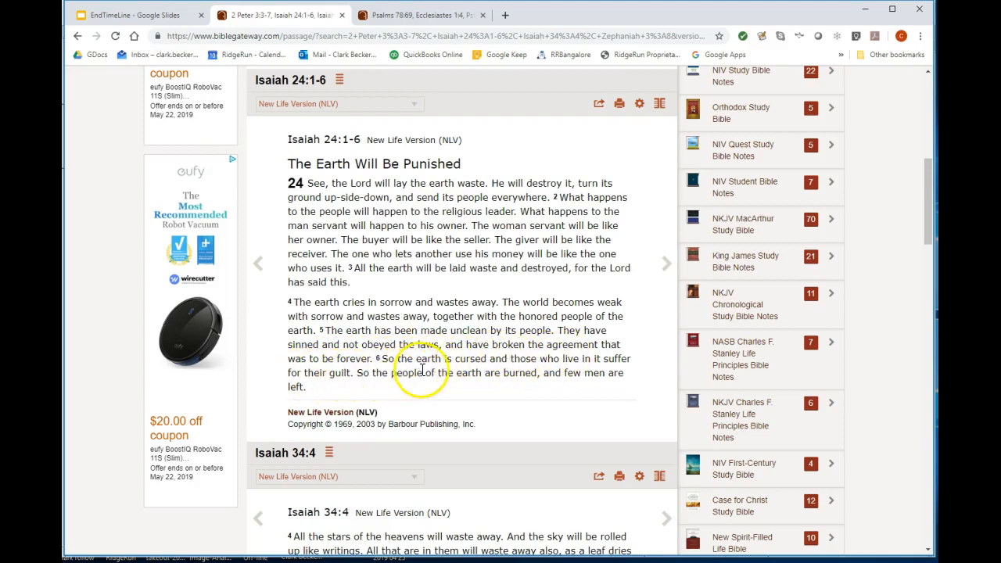
mouse_move(512, 367)
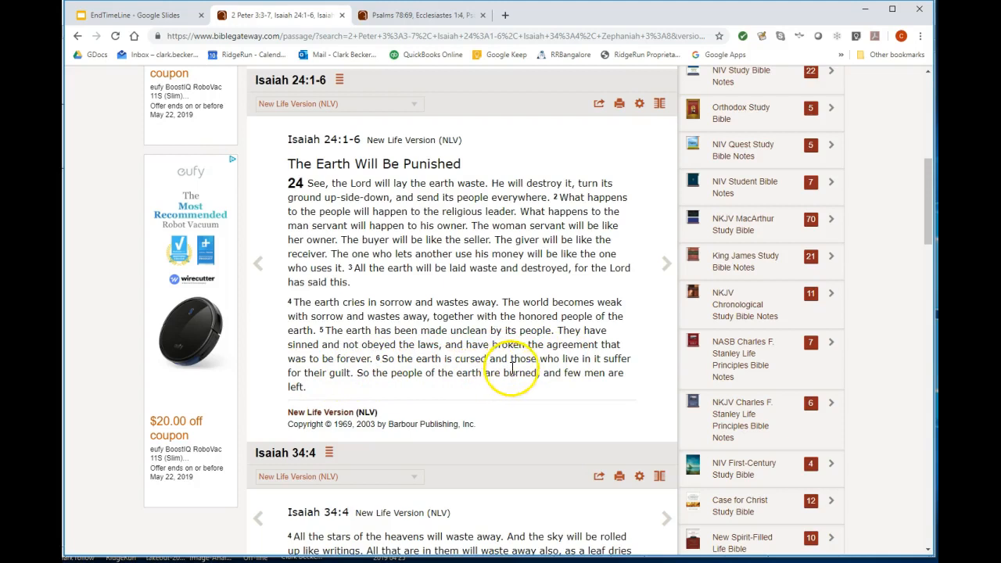
mouse_move(465, 340)
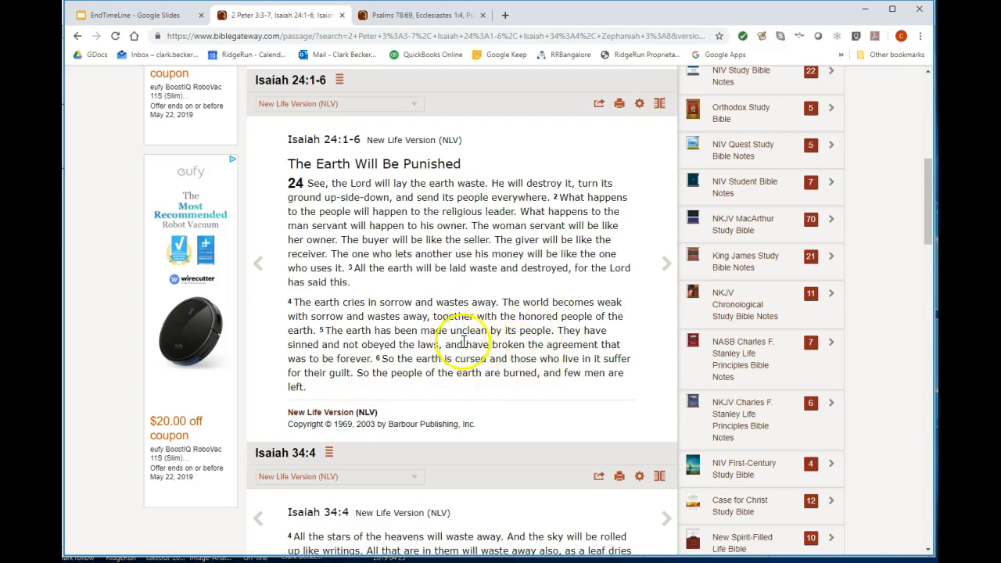
scroll("down", 3)
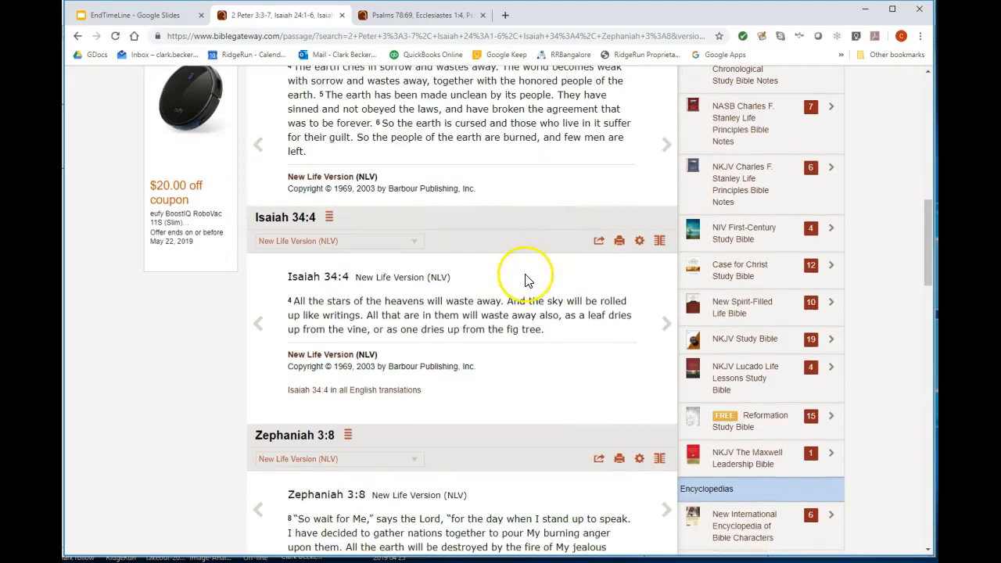
Step: Scroll to Isaiah 34:4 on the sky rolled up, with Zephaniah 3:8 beneath
scroll("down", 3)
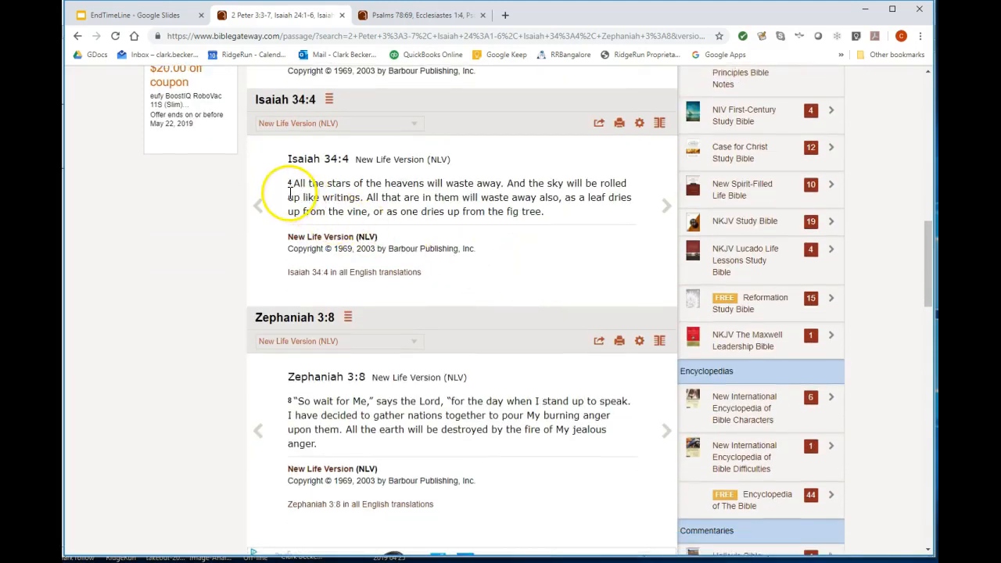
mouse_move(485, 191)
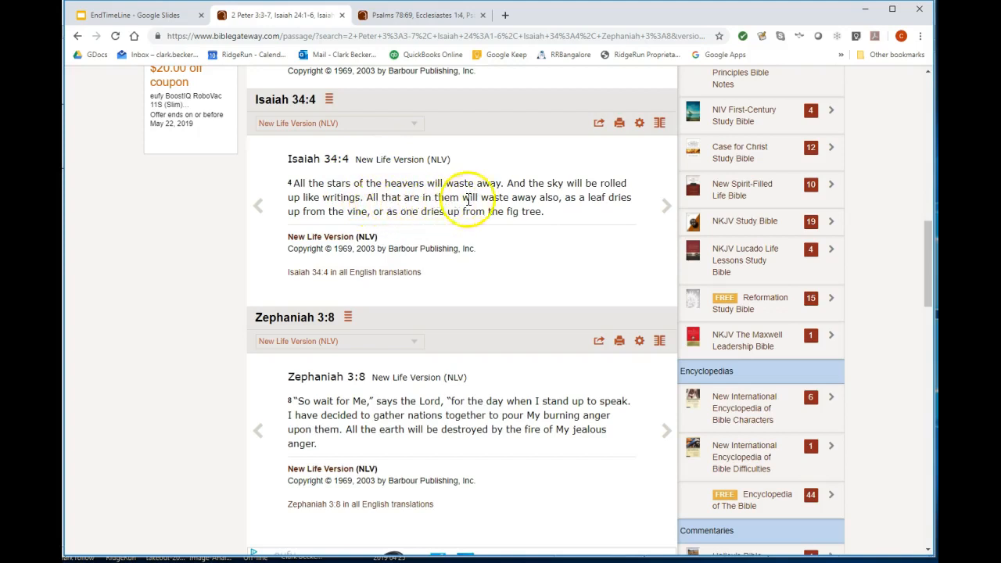
mouse_move(555, 202)
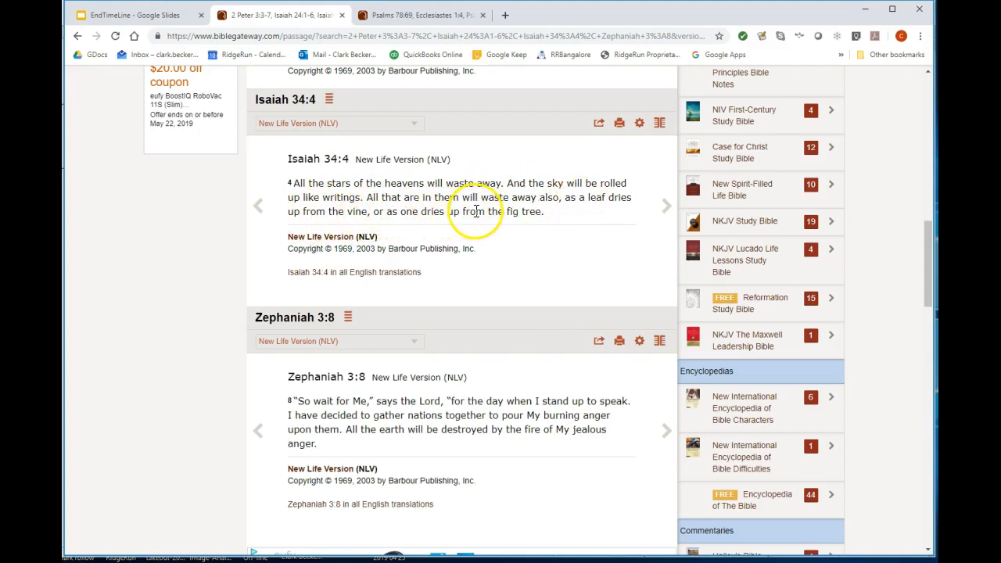
Step: Scroll to Zephaniah 3:8, the final passage about God's jealous fire
scroll("down", 3)
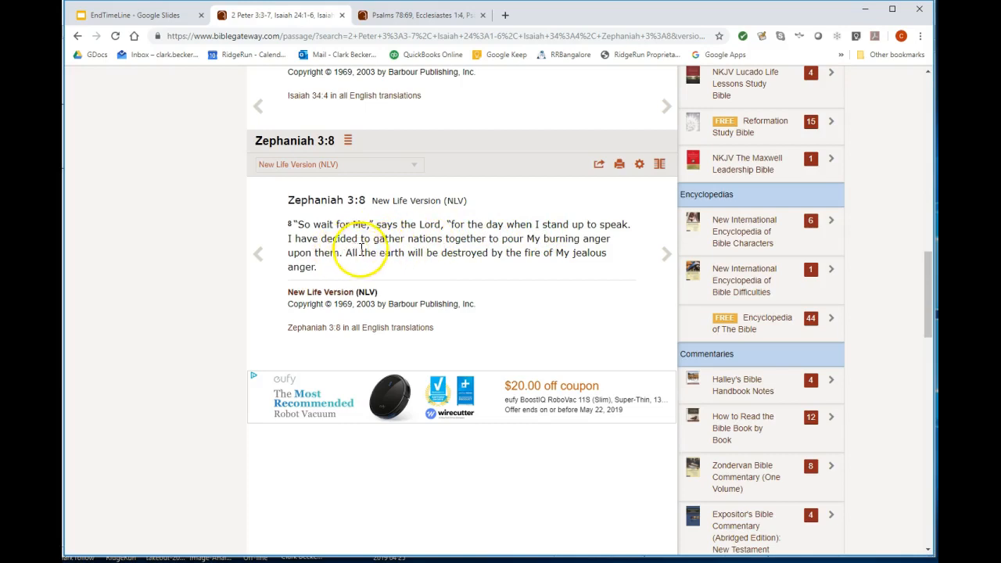
mouse_move(552, 244)
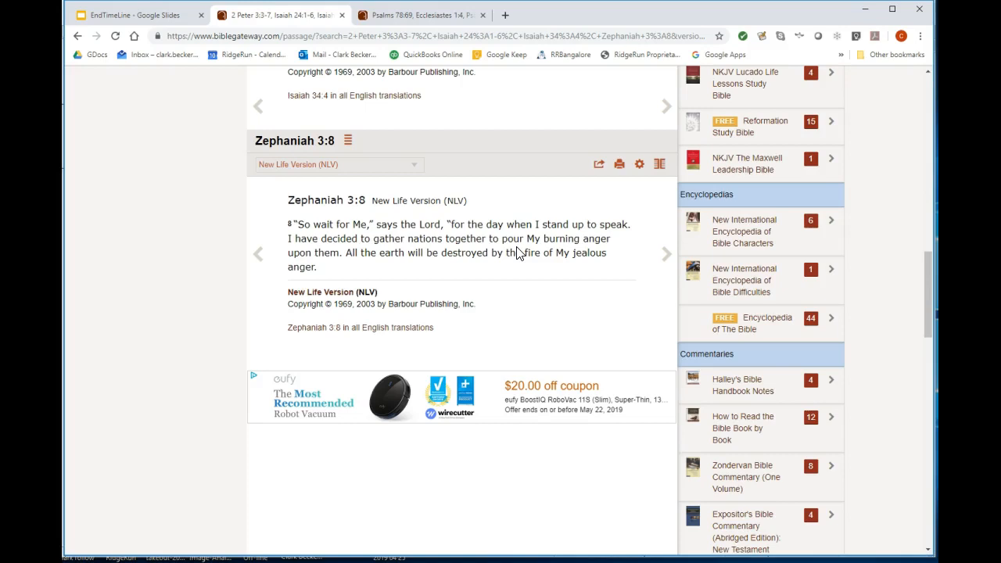
Step: Return the results page to 2 Peter 3:3-7 with Isaiah 24:1-6 beneath
scroll("down", 3)
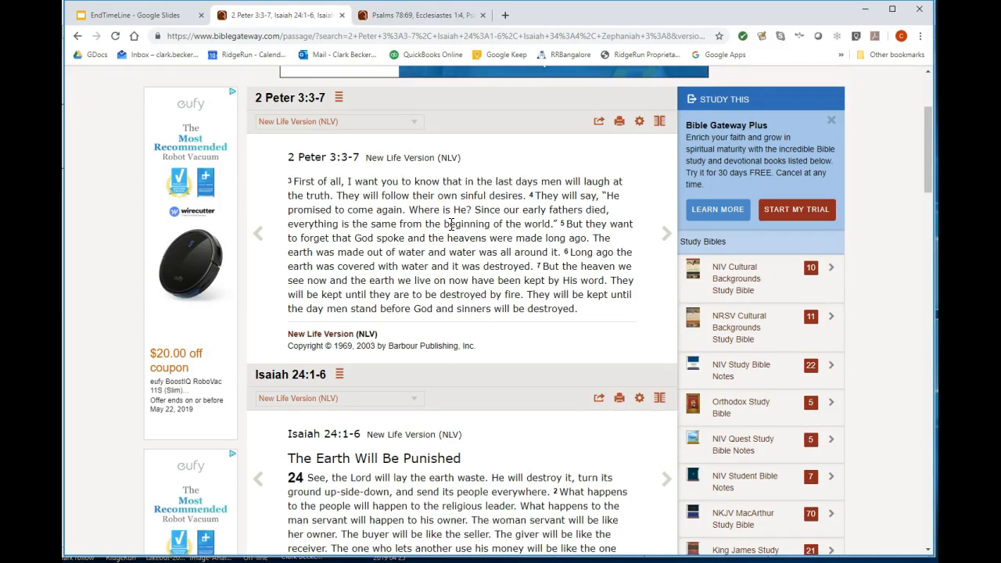
mouse_move(405, 26)
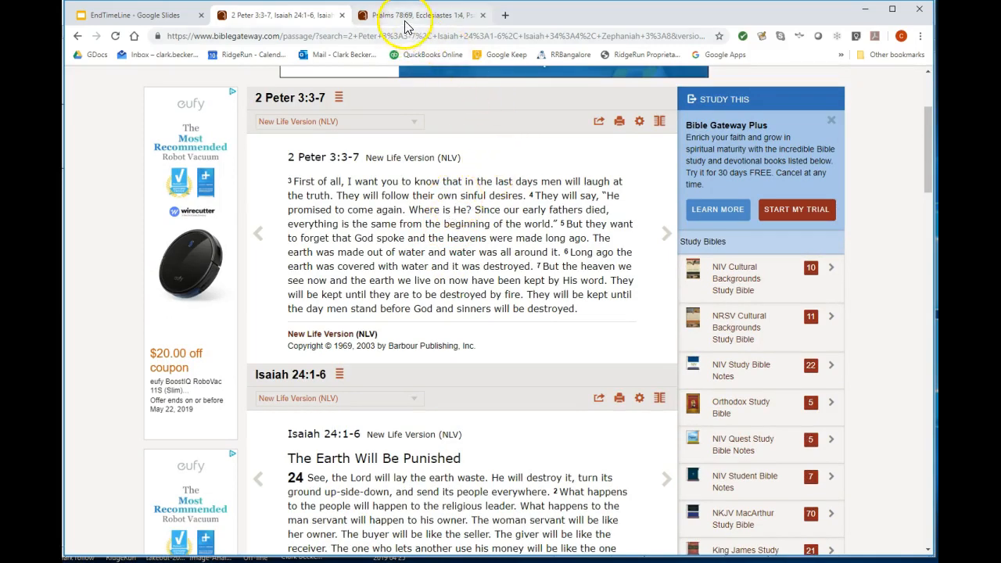
Step: Read Psalm 78:69 and Ecclesiastes 1:4 in the second NIV results tab
left_click(421, 14)
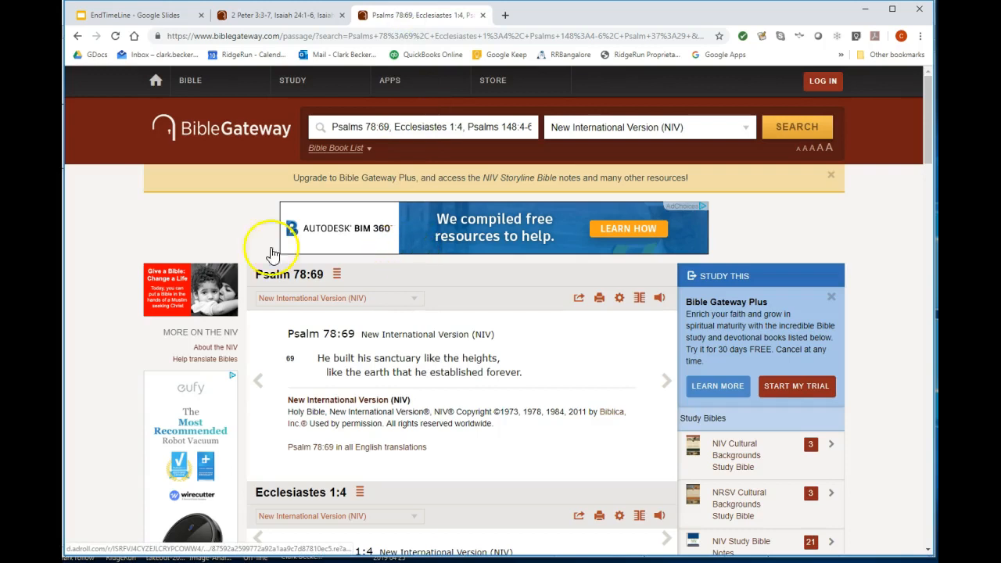
scroll("down", 3)
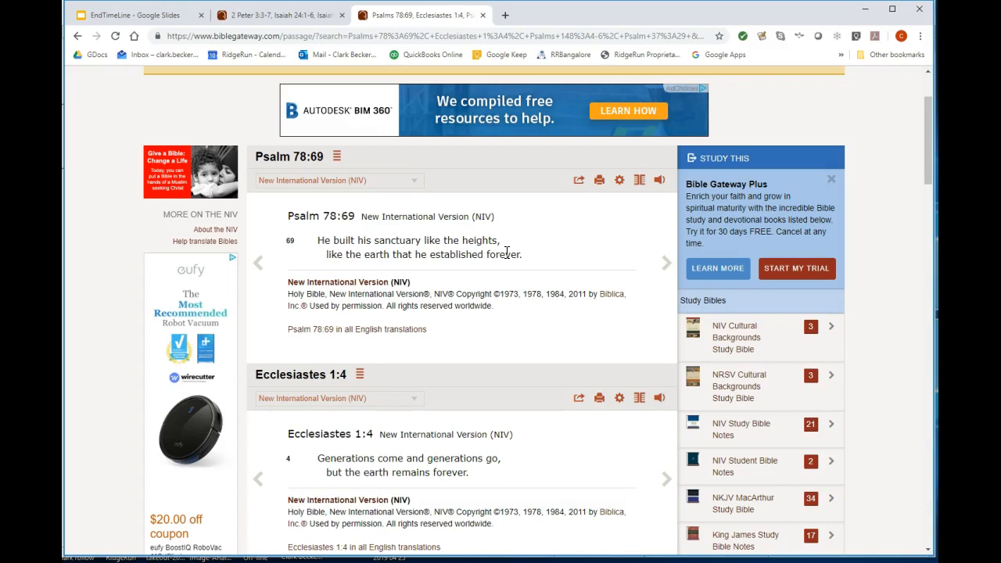
scroll("down", 3)
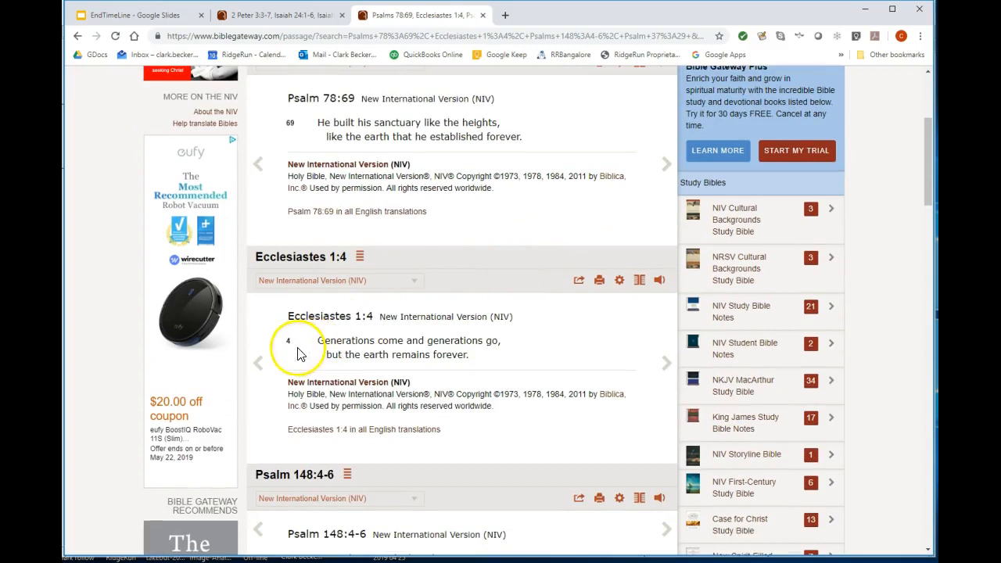
mouse_move(352, 368)
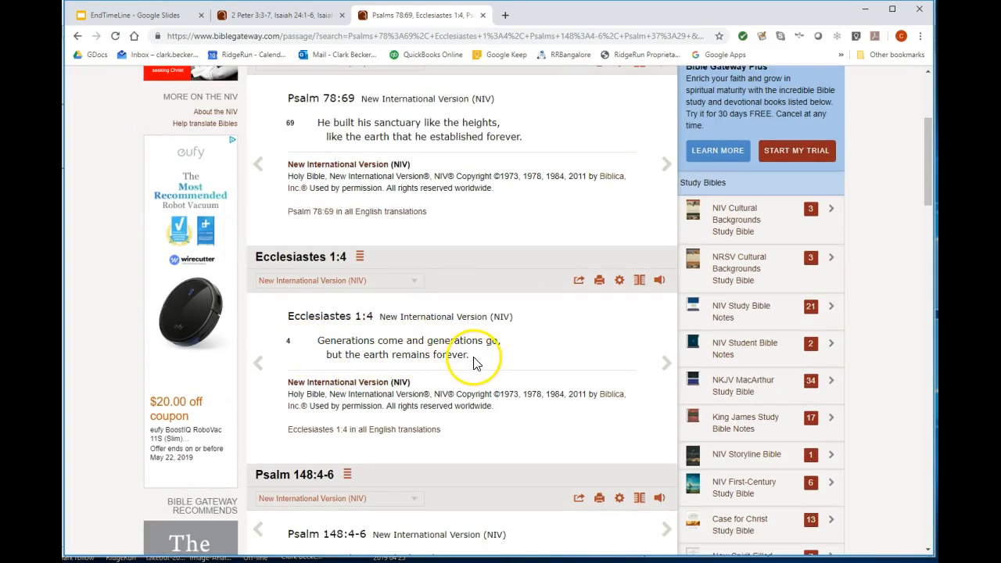
Step: Scroll past Psalm 148:4-6 to Psalm 37:29 about the righteous inheriting the land
scroll("down", 3)
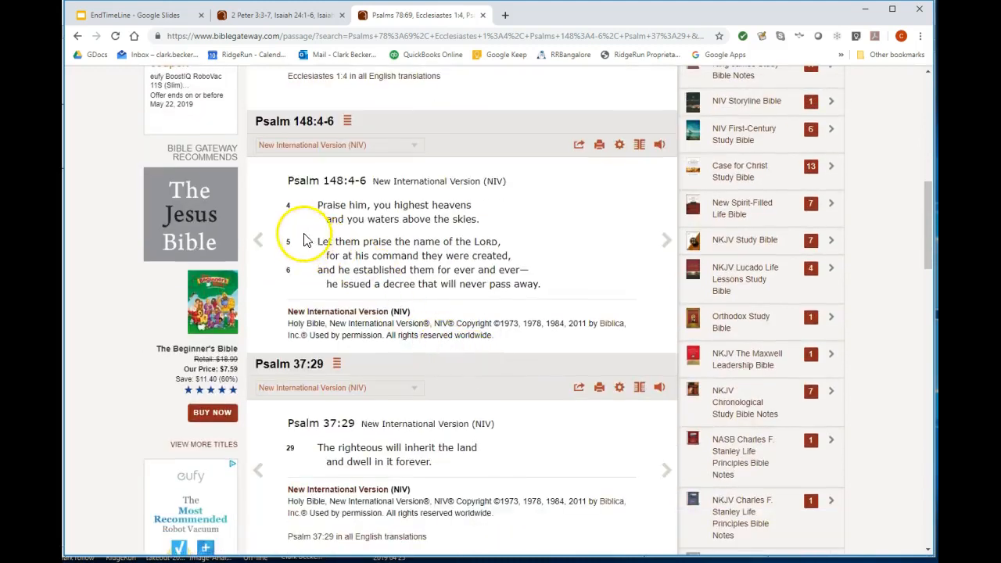
mouse_move(341, 211)
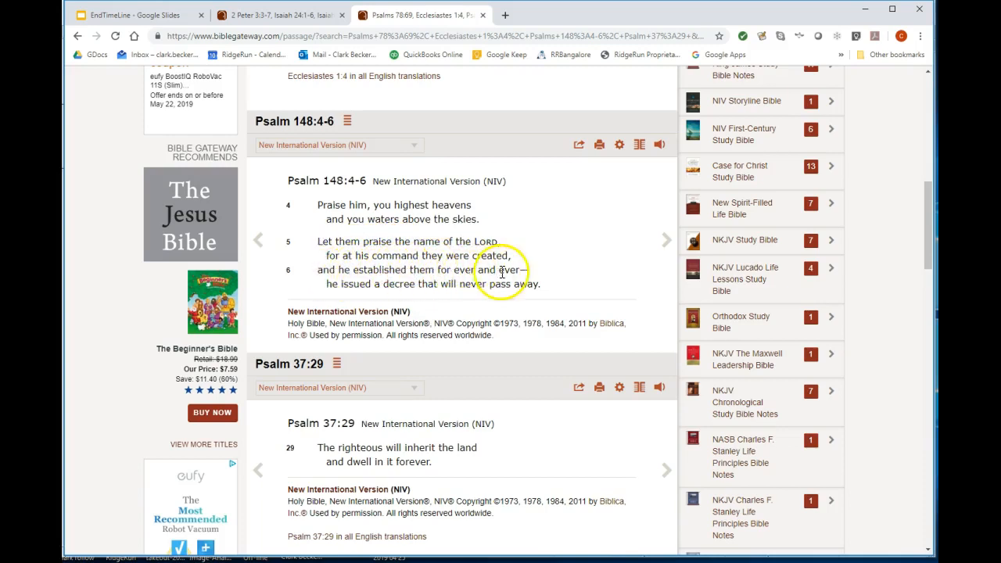
mouse_move(430, 295)
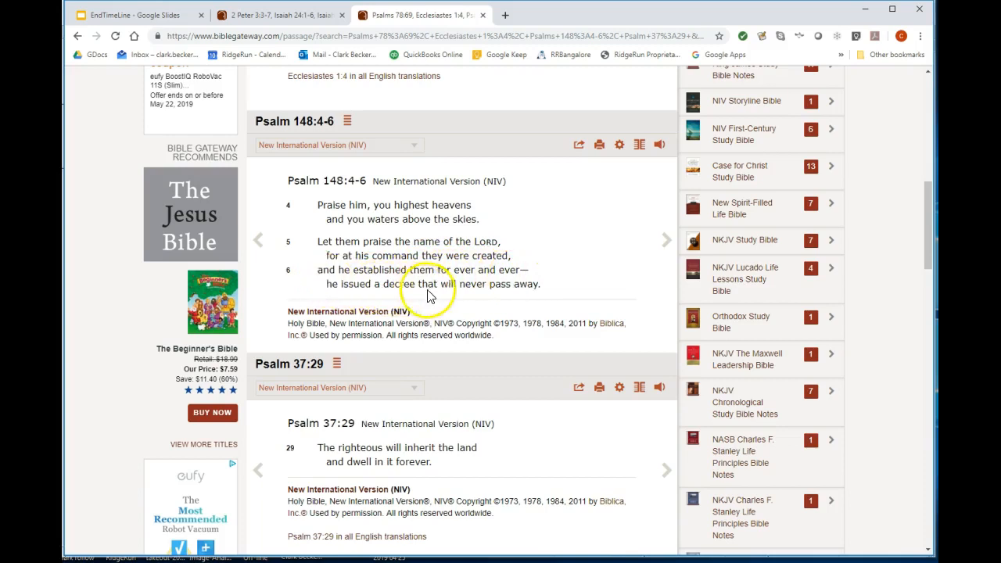
mouse_move(488, 280)
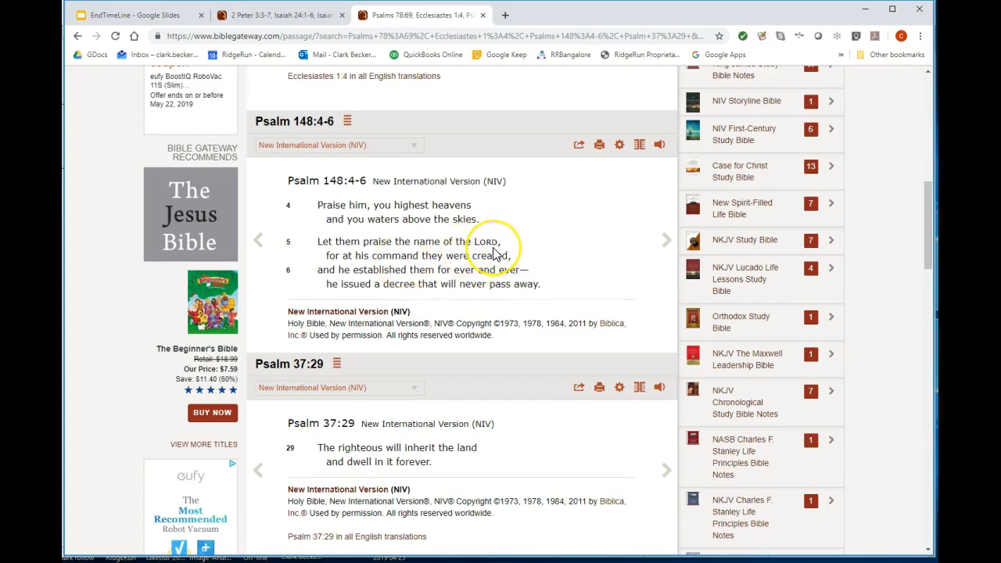
scroll("down", 3)
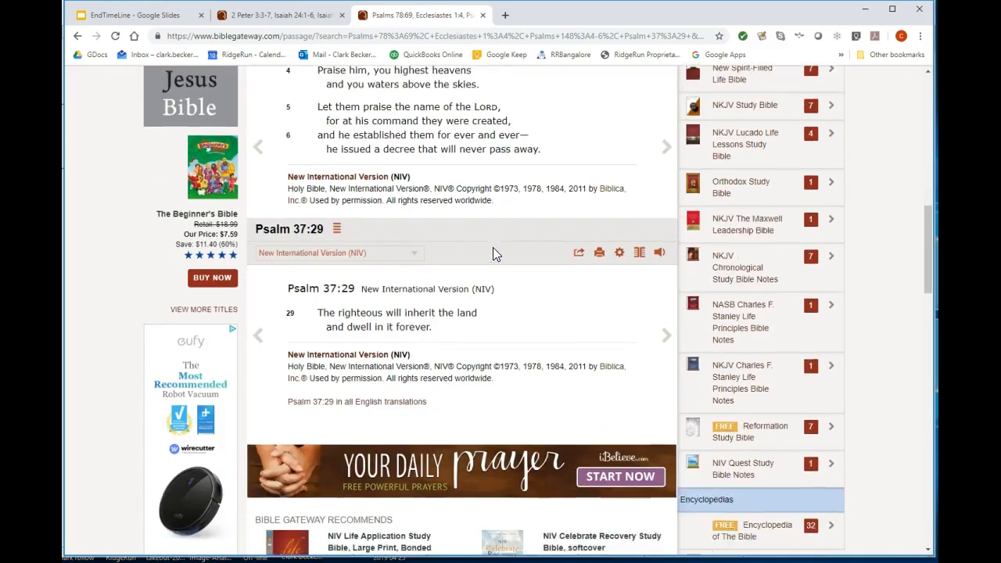
scroll("down", 3)
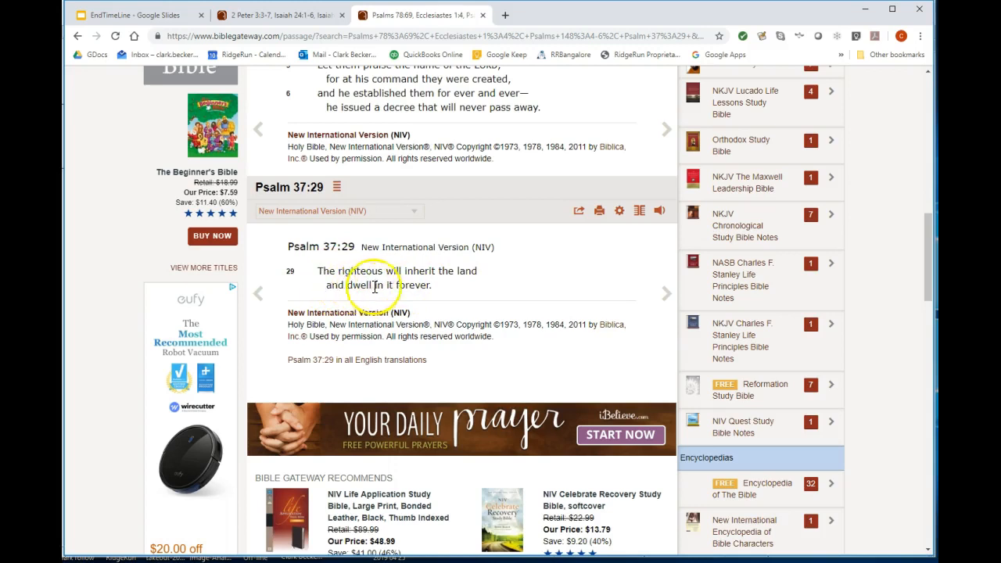
scroll("down", 3)
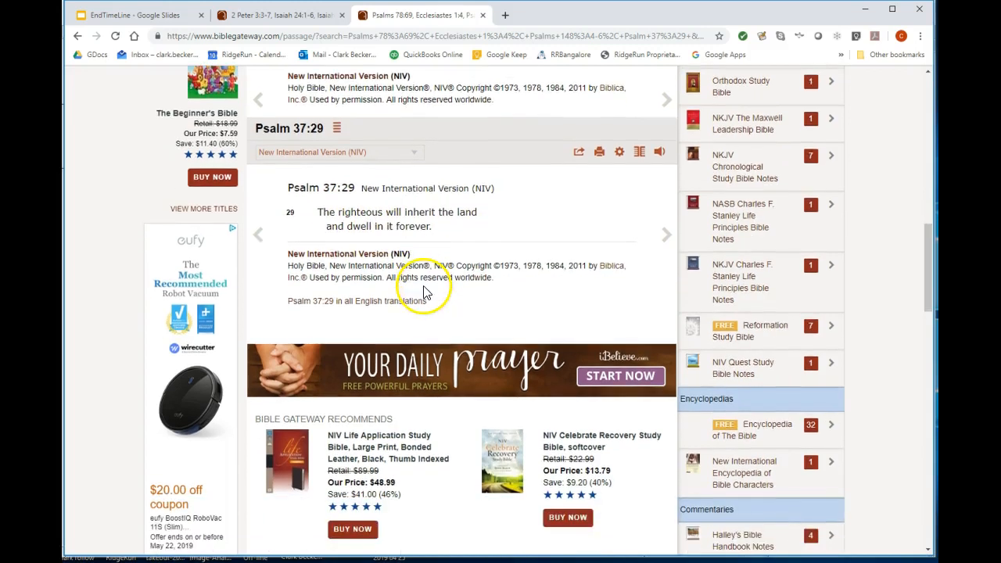
left_click(133, 14)
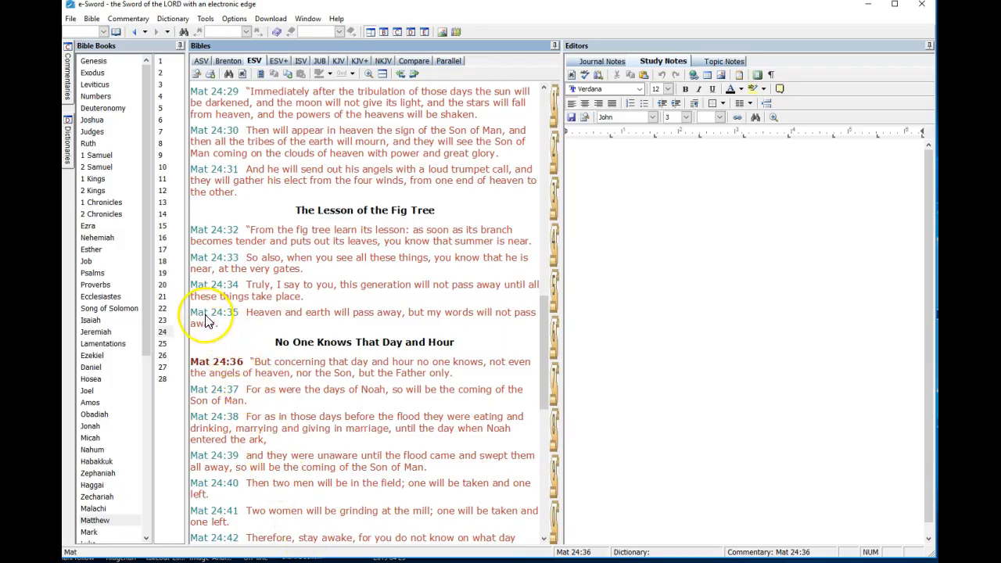
Step: Select and highlight Matthew 24:35 on heaven and earth passing away in the ESV
left_click(214, 312)
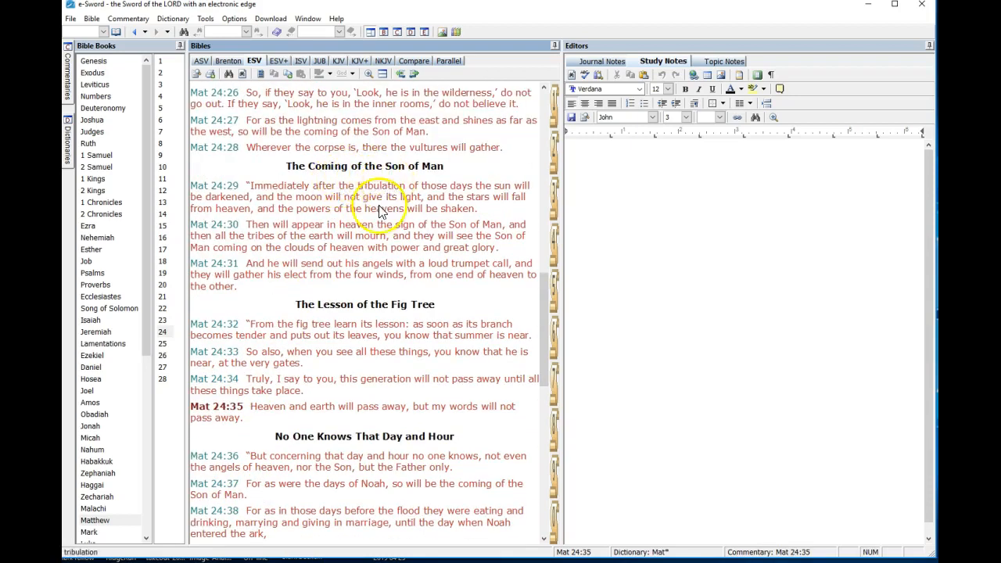
scroll("down", 3)
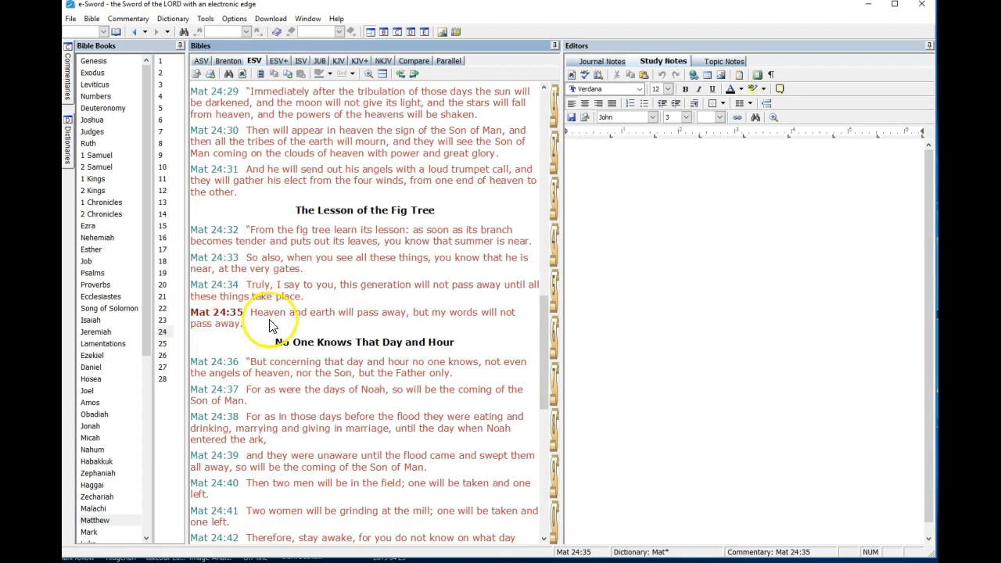
mouse_move(347, 325)
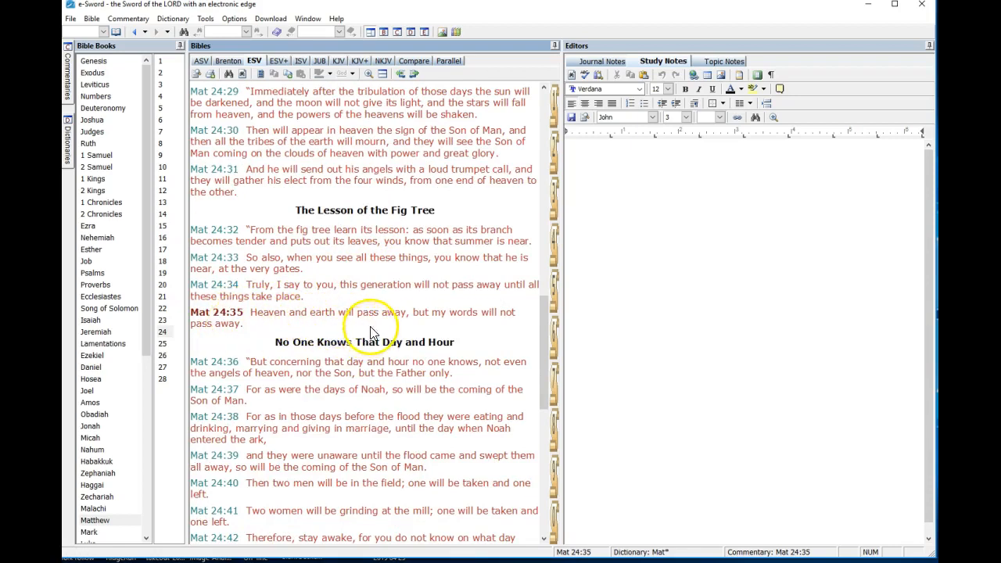
mouse_move(395, 321)
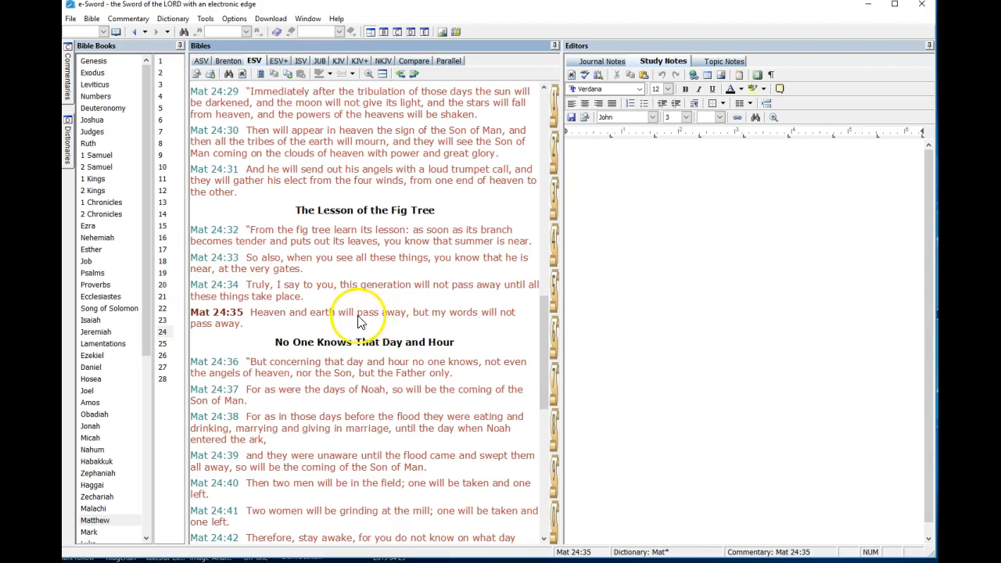
mouse_move(328, 296)
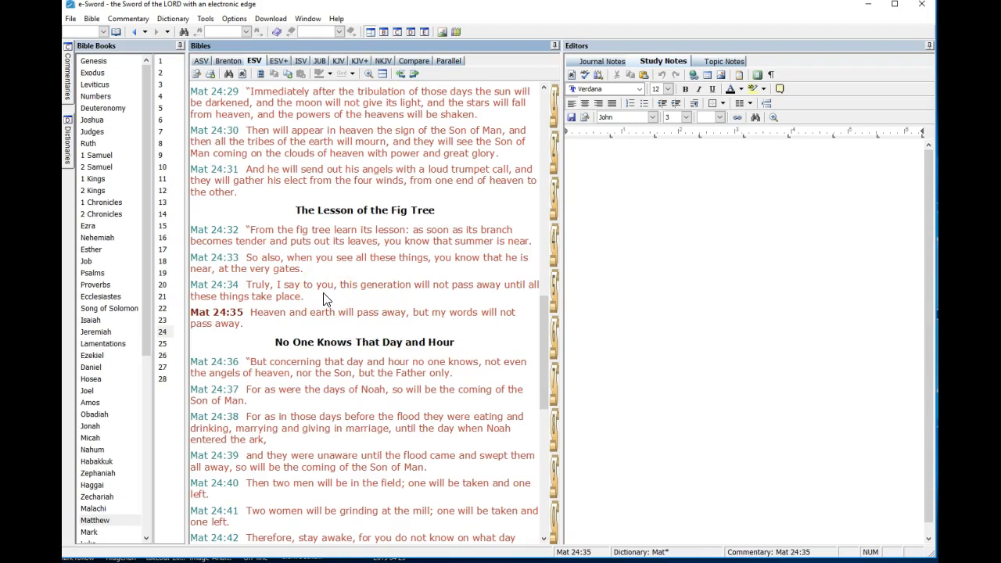
double_click(320, 312)
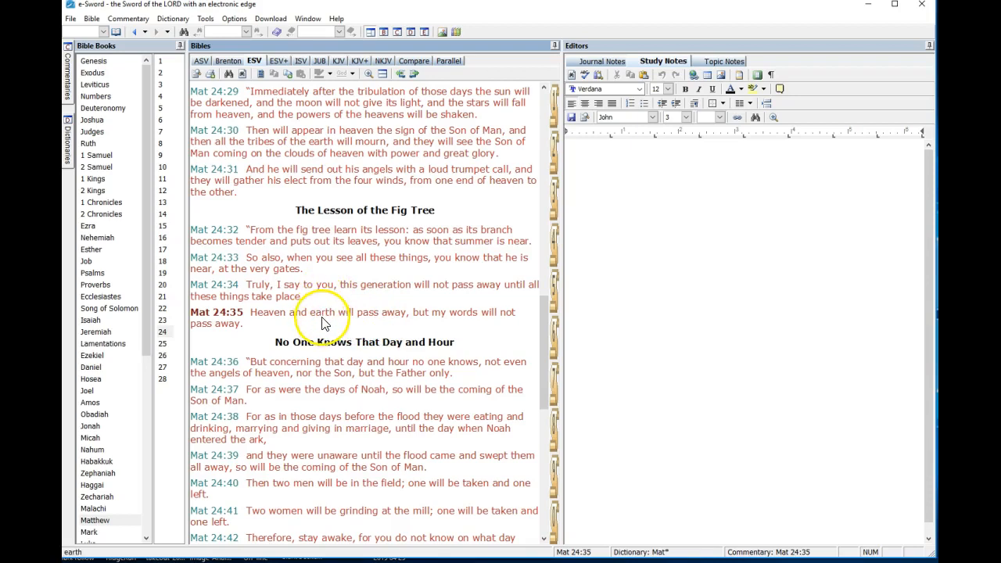
mouse_move(376, 319)
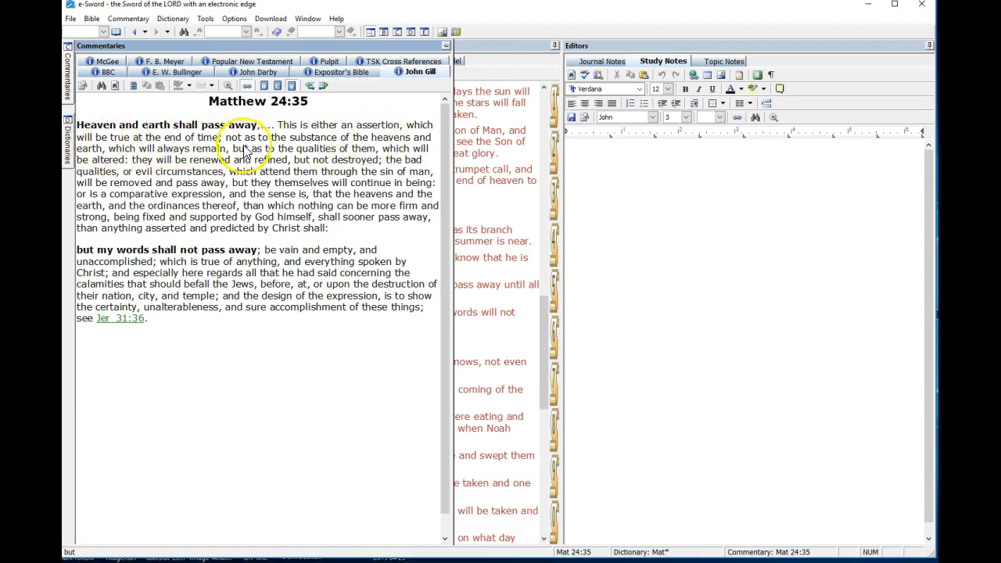
mouse_move(373, 149)
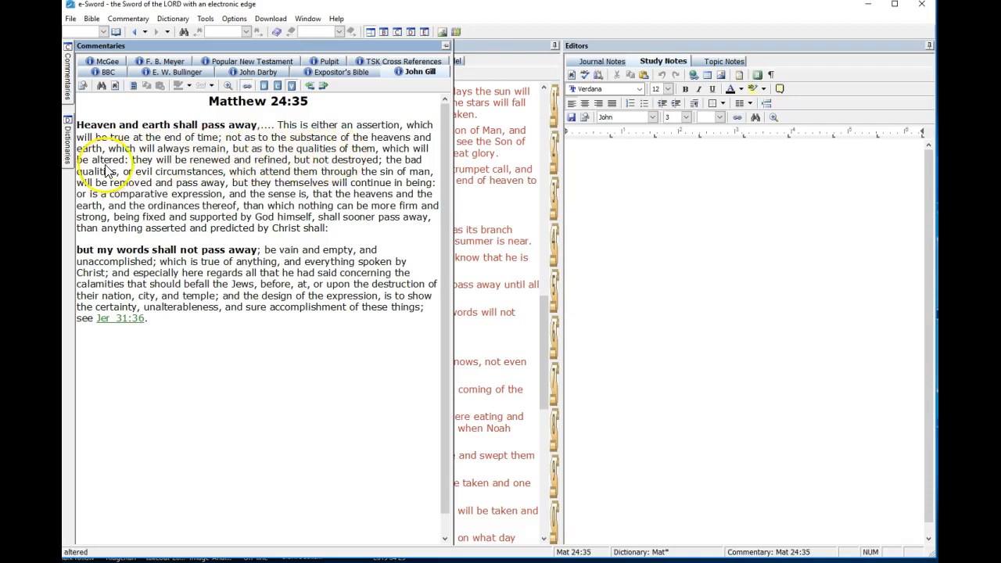
mouse_move(296, 172)
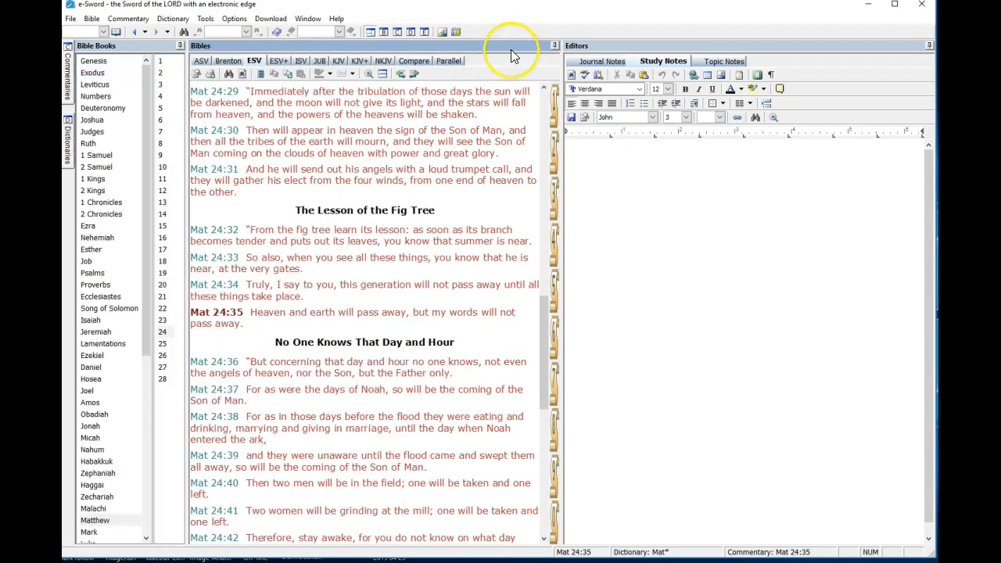
mouse_move(523, 32)
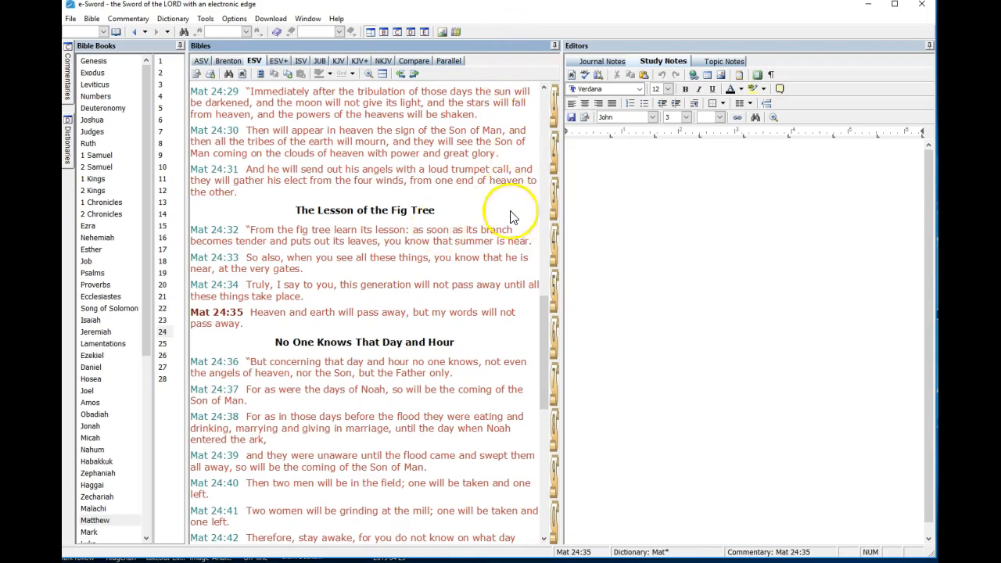
mouse_move(450, 235)
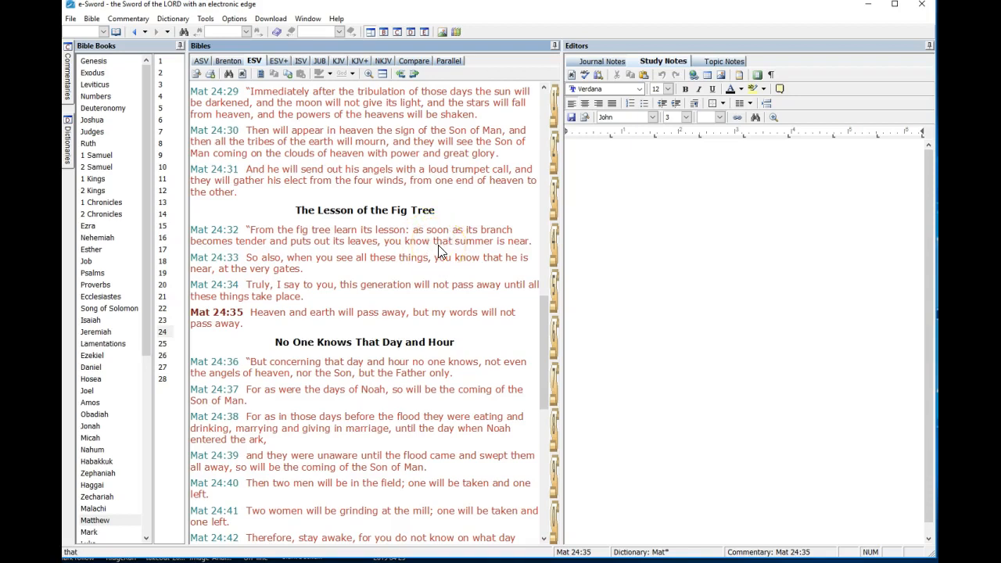
mouse_move(438, 250)
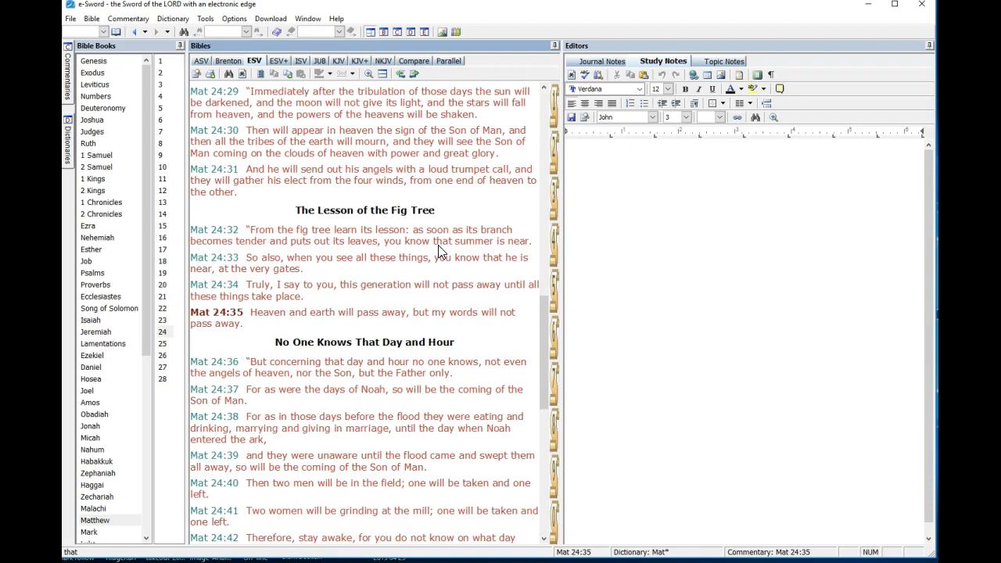